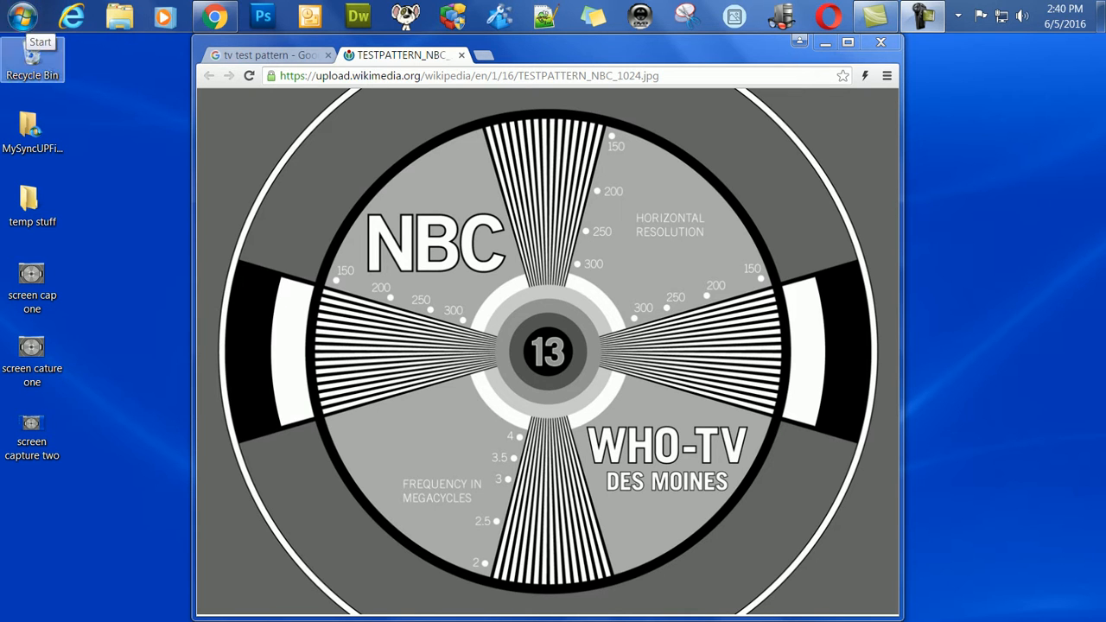
# Show the Start menu over the NBC test pattern browser window.
pyautogui.click(21, 16)
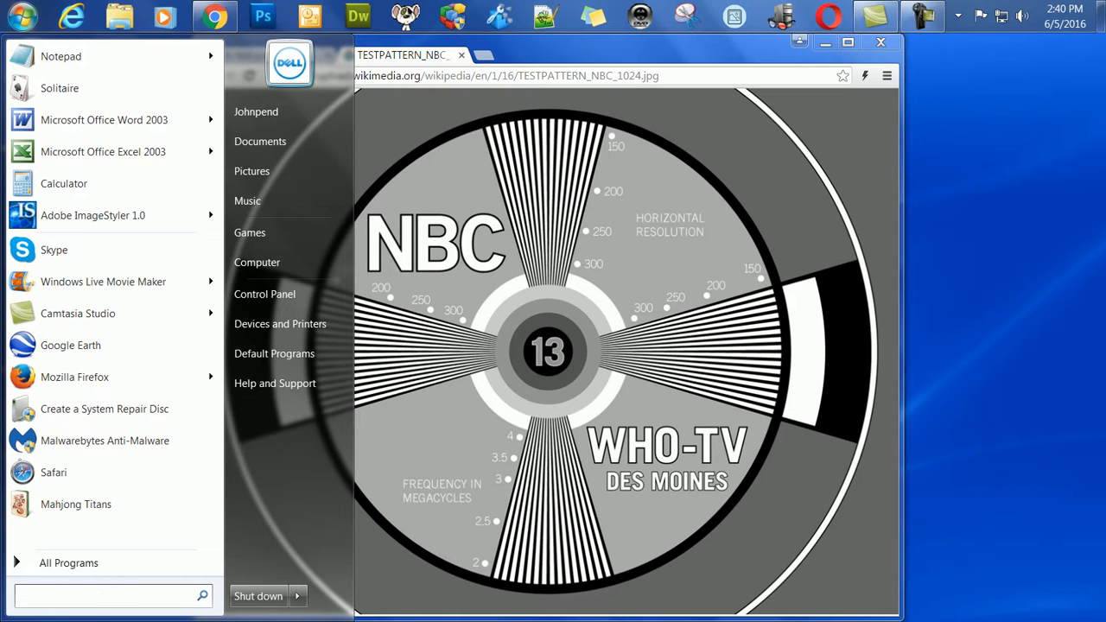
# Launch Snipping Tool by searching 'sn' from the Start menu.
pyautogui.write('sn')
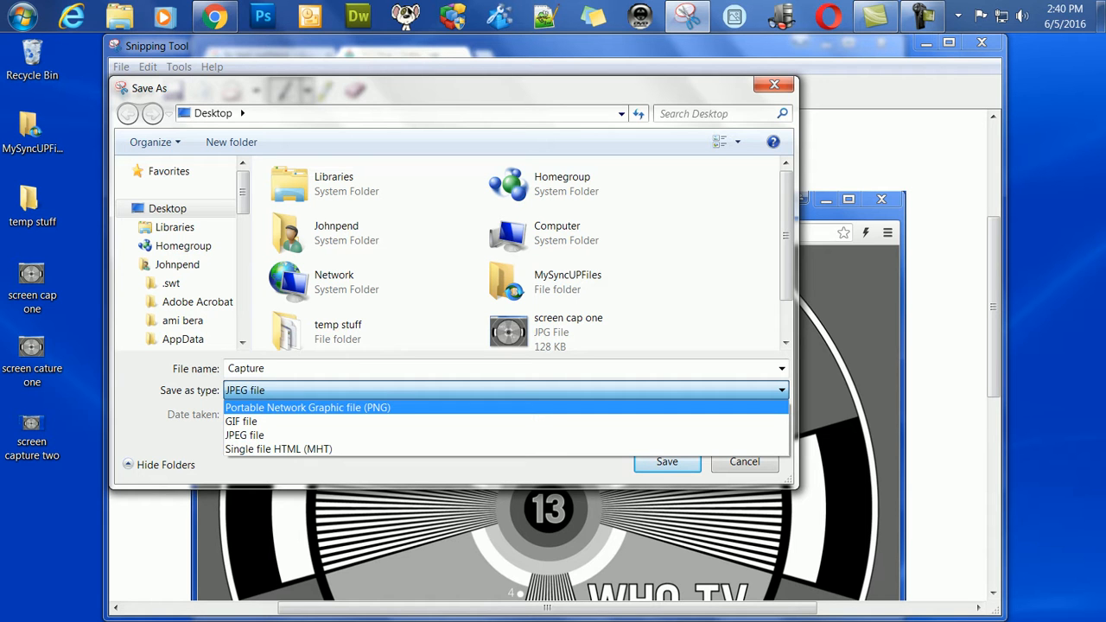
# Choose JPEG as the file type and replace the default name Capture with 'screenshot one' on the Desktop.
pyautogui.click(245, 435)
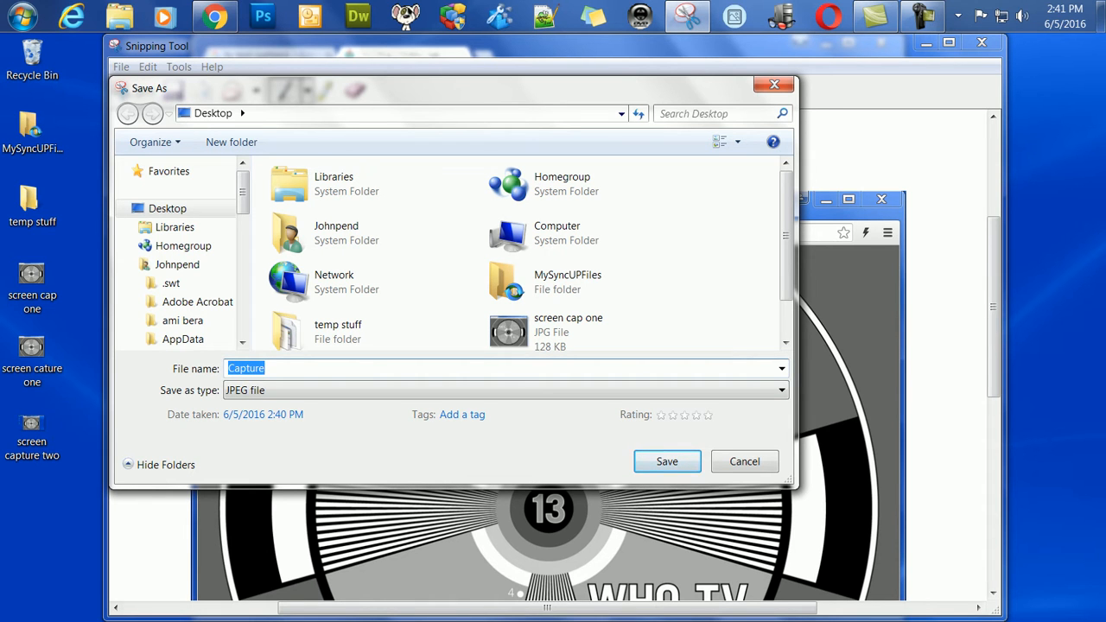
pyautogui.click(666, 461)
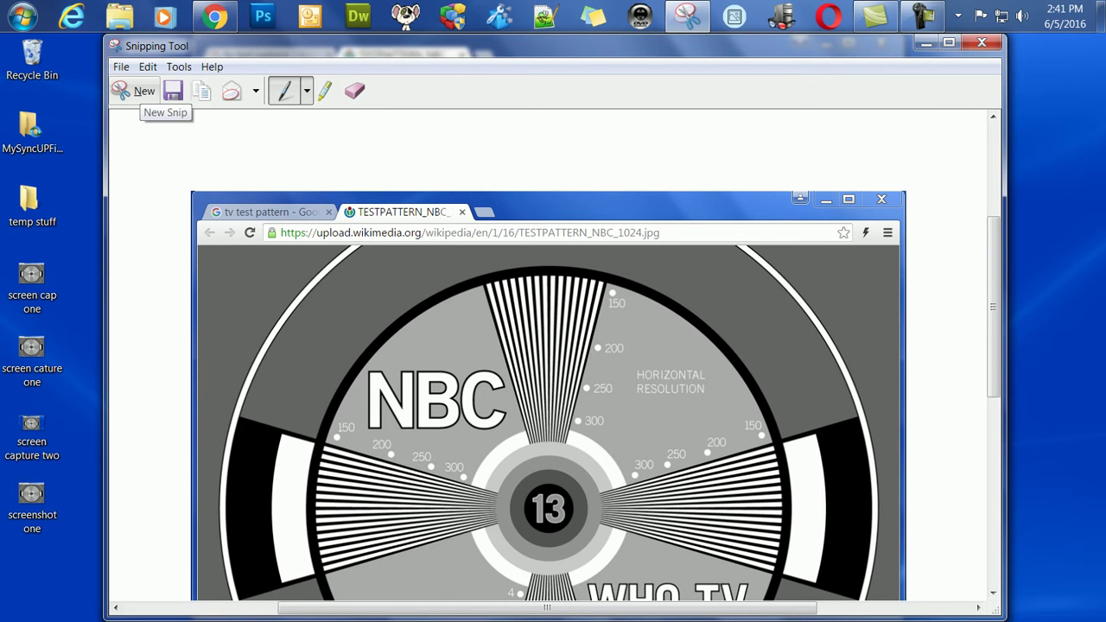